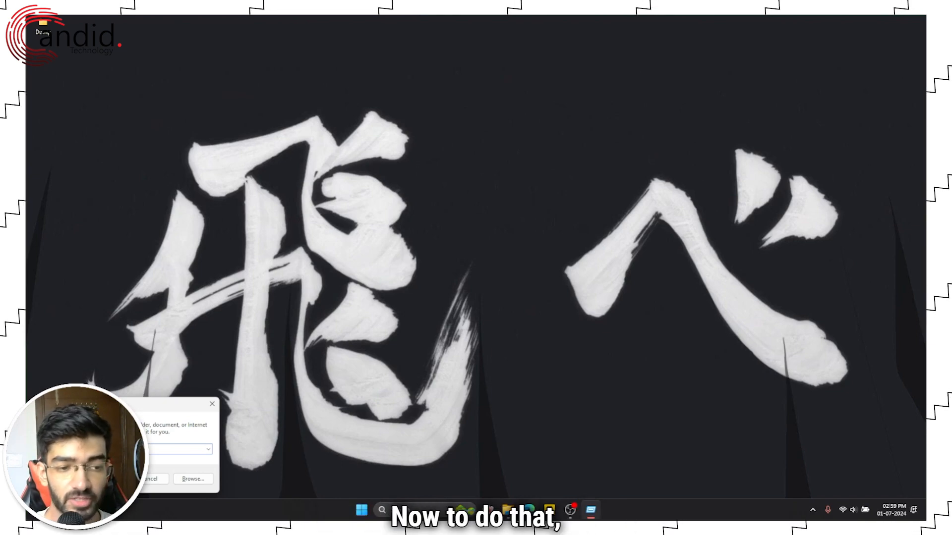
Enter %localappdata%\Roblox in the Run dialog and open the Roblox folder.
type("cmd")
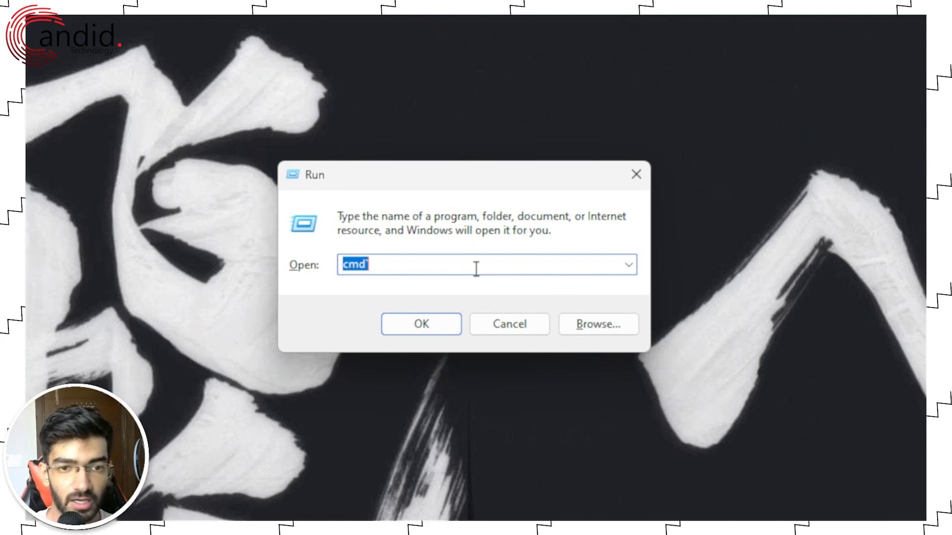
type("%")
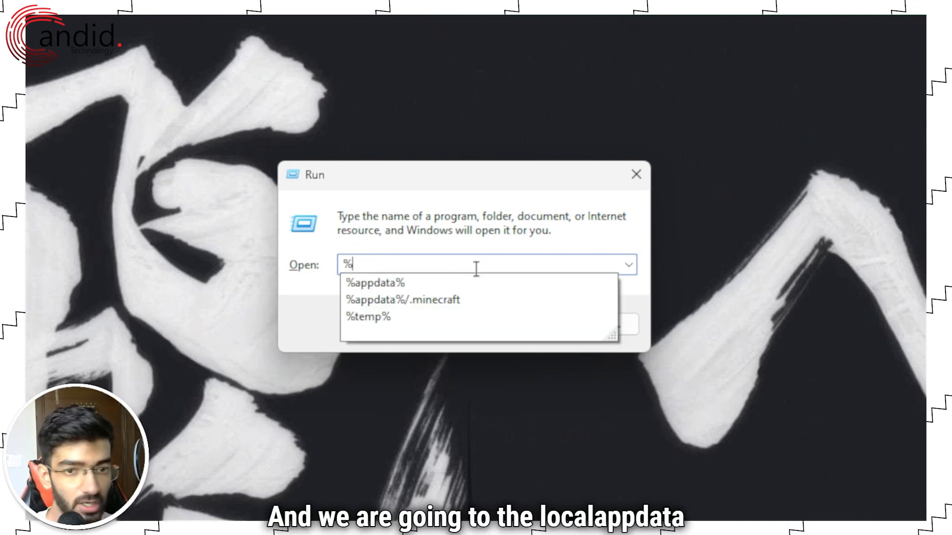
type("l")
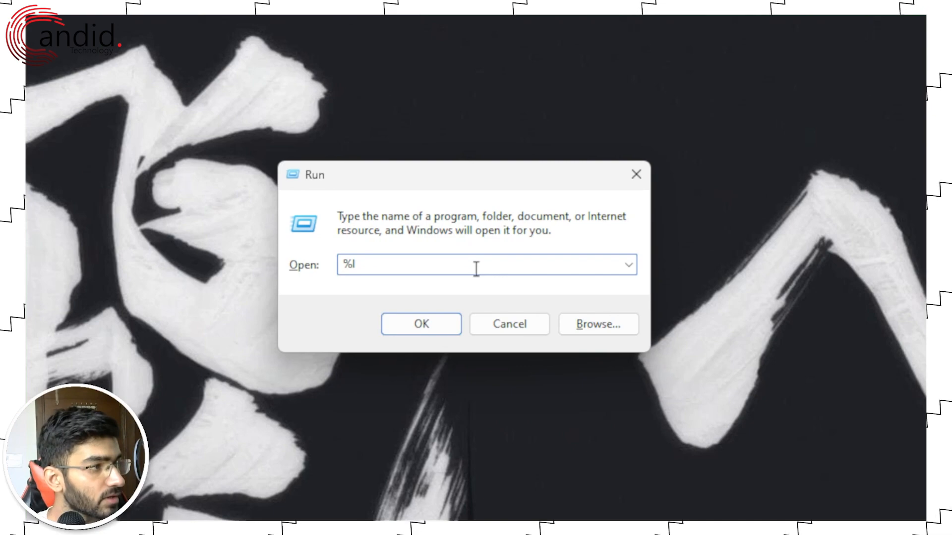
type("localapp")
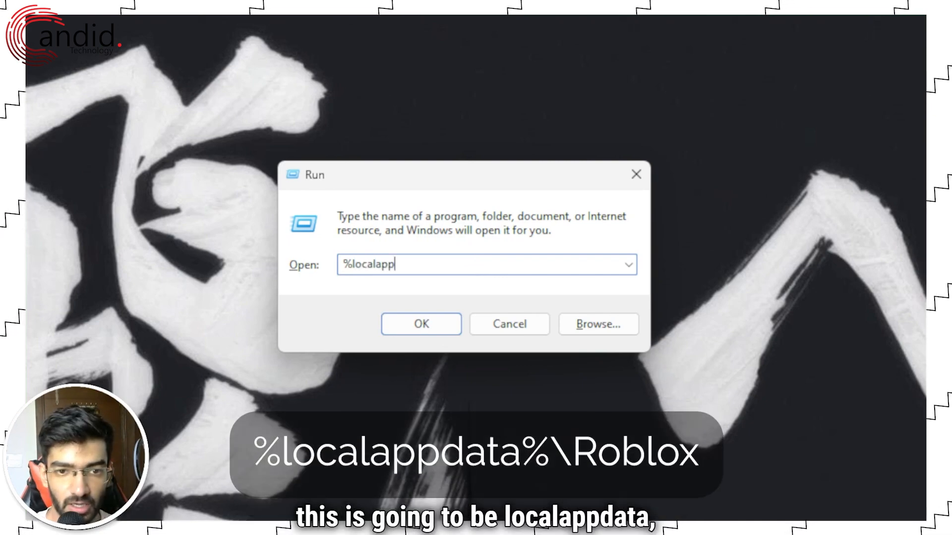
type("data%")
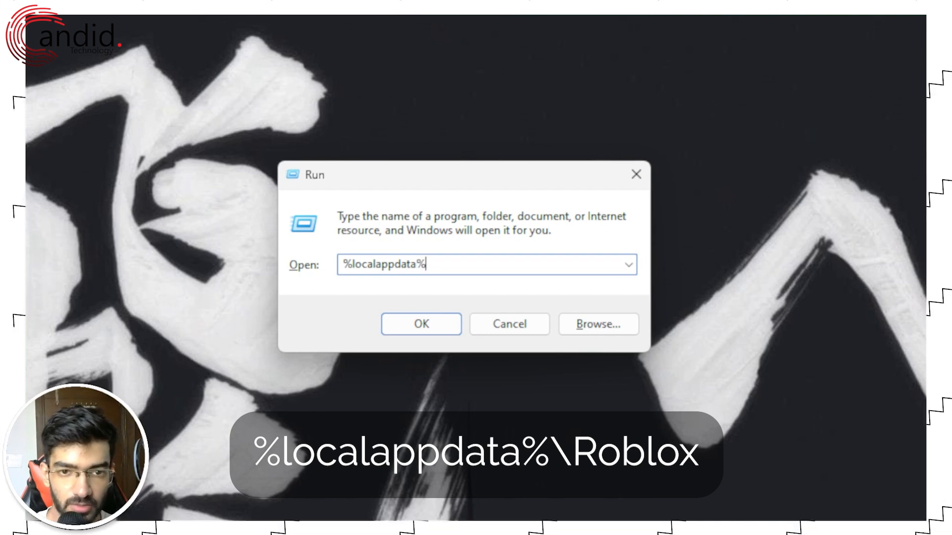
type("\\")
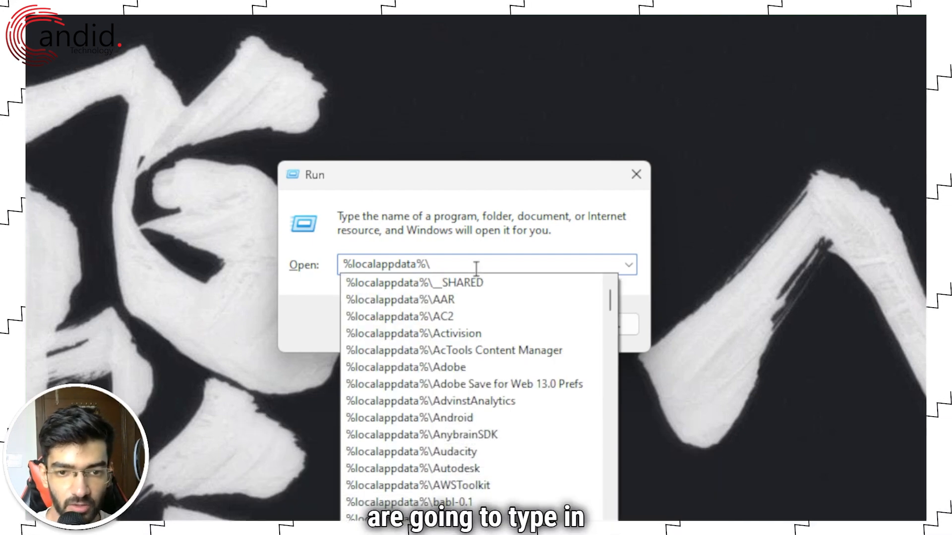
type("recently-used.xbel")
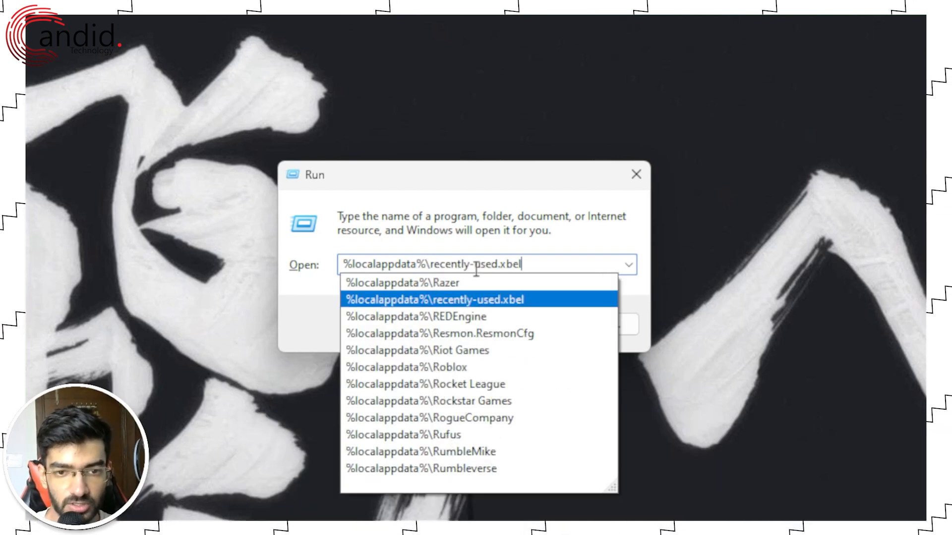
left_click(410, 367)
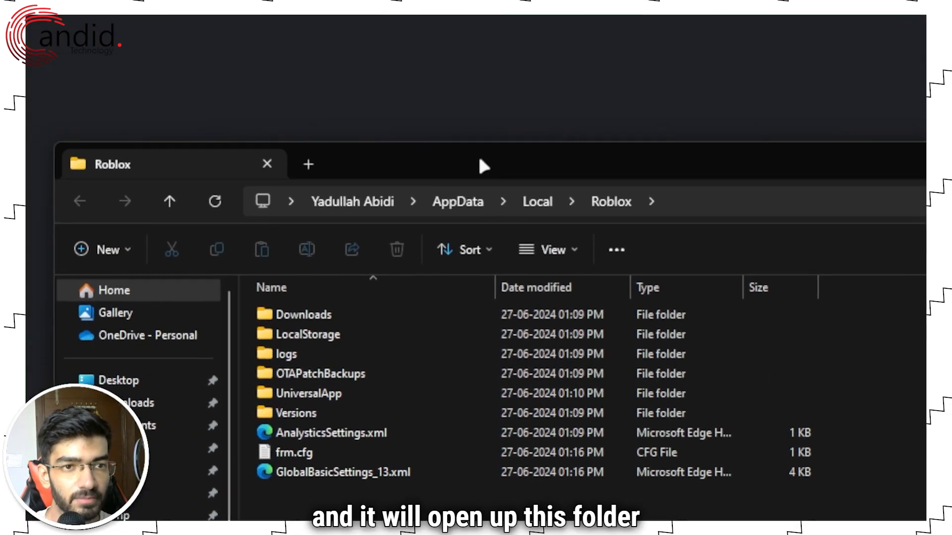
Move up to AppData\Local and delete the Roblox cache folder from its context menu.
left_click(845, 79)
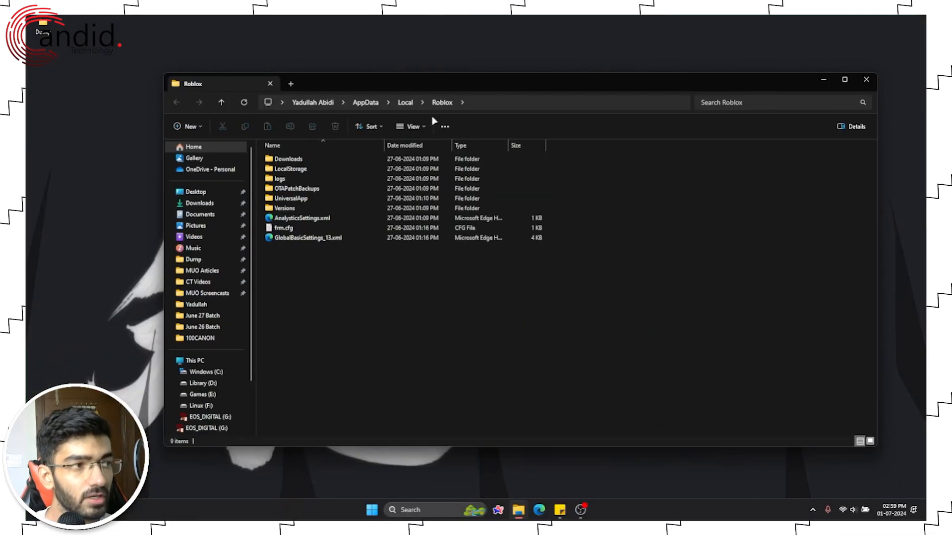
left_click(222, 103)
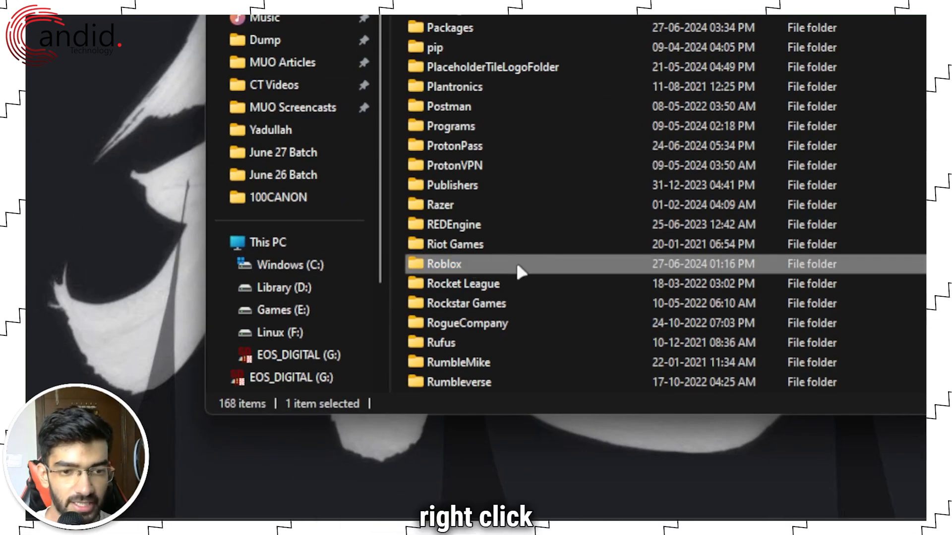
right_click(444, 264)
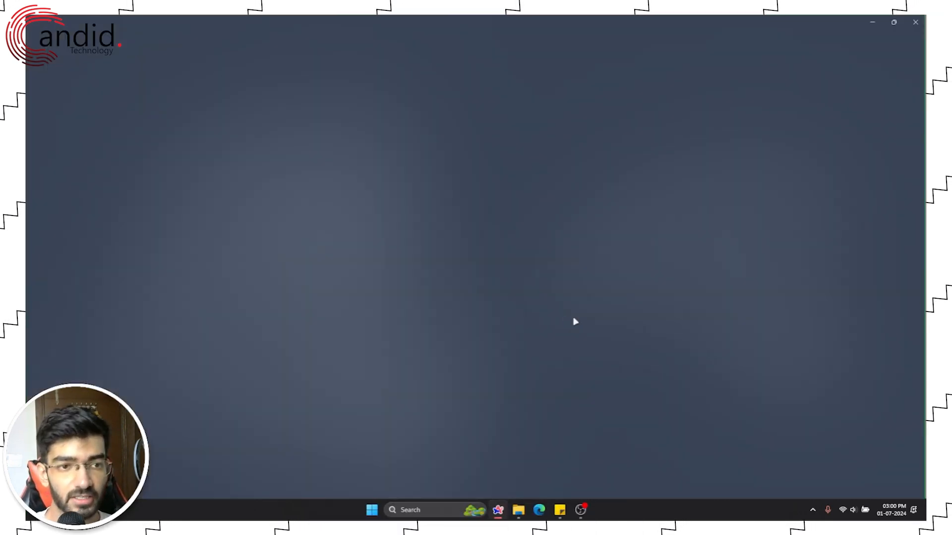
Navigate to status.roblox.com via the Roblox Status suggestion.
left_click(538, 509)
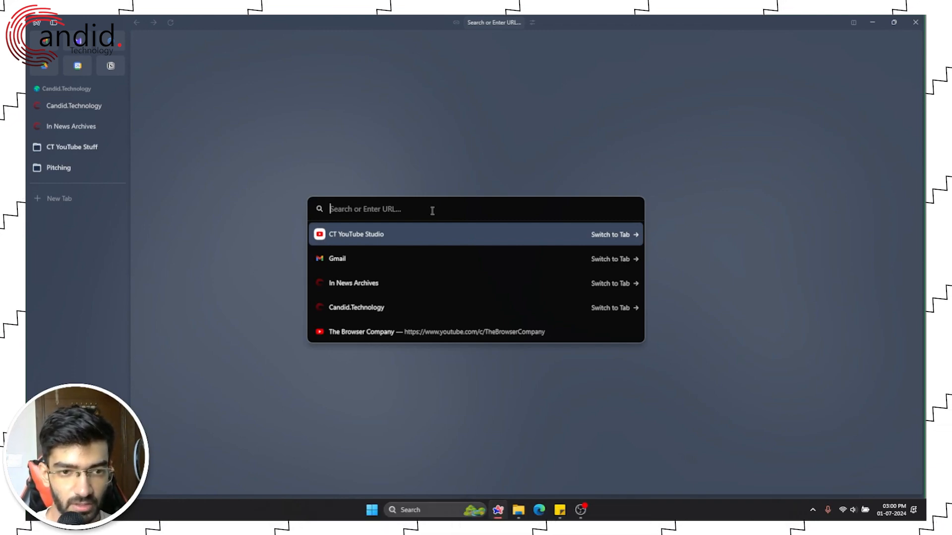
type("status.roblox.com")
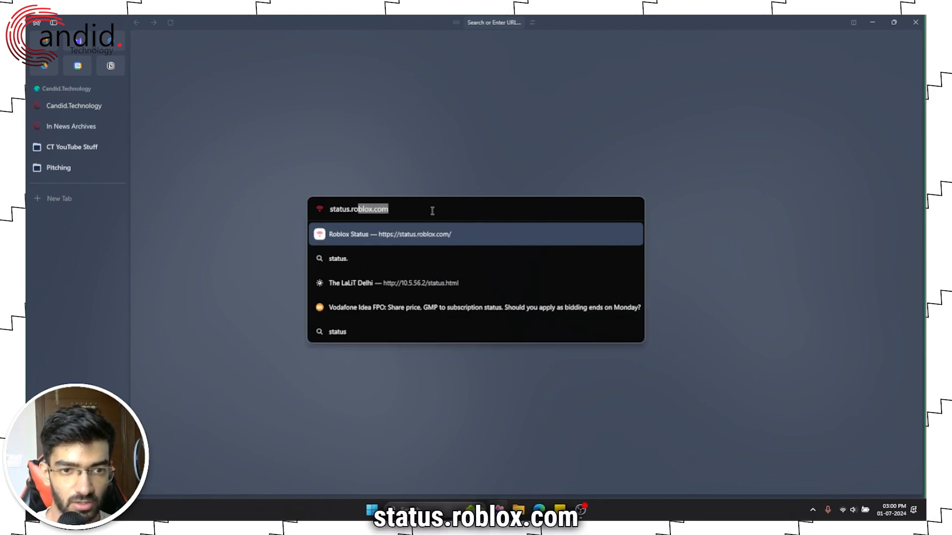
left_click(389, 234)
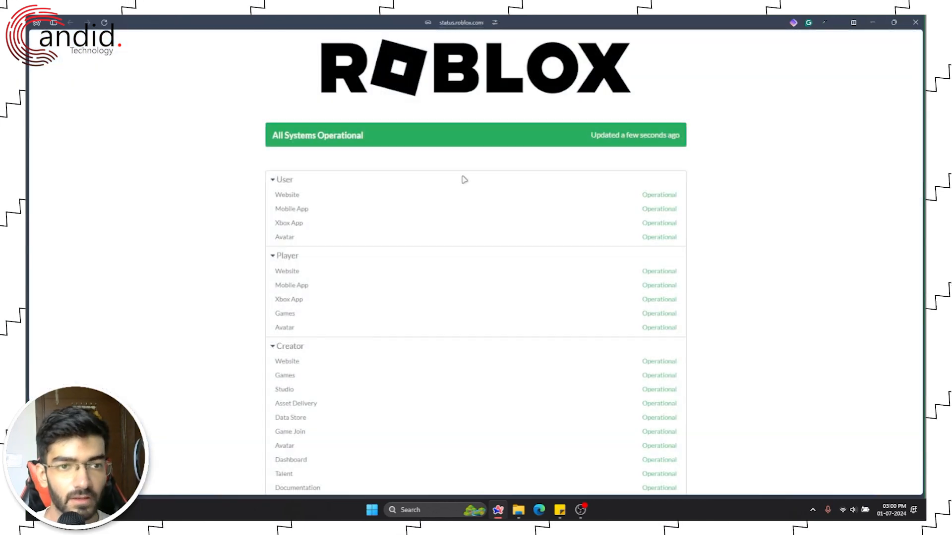
Scroll to the History (Last 30 days) section and review the June 26 disruption entry.
scroll("down", 3)
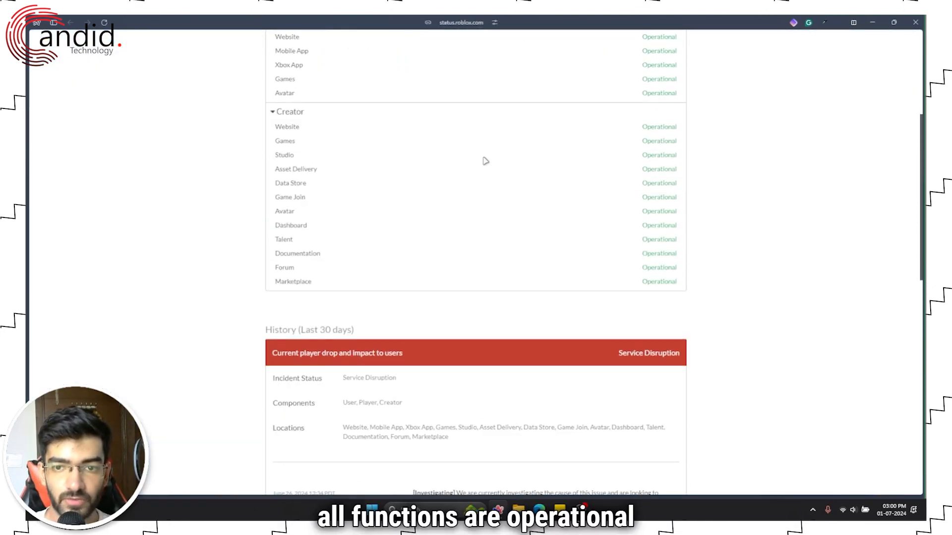
scroll("down", 3)
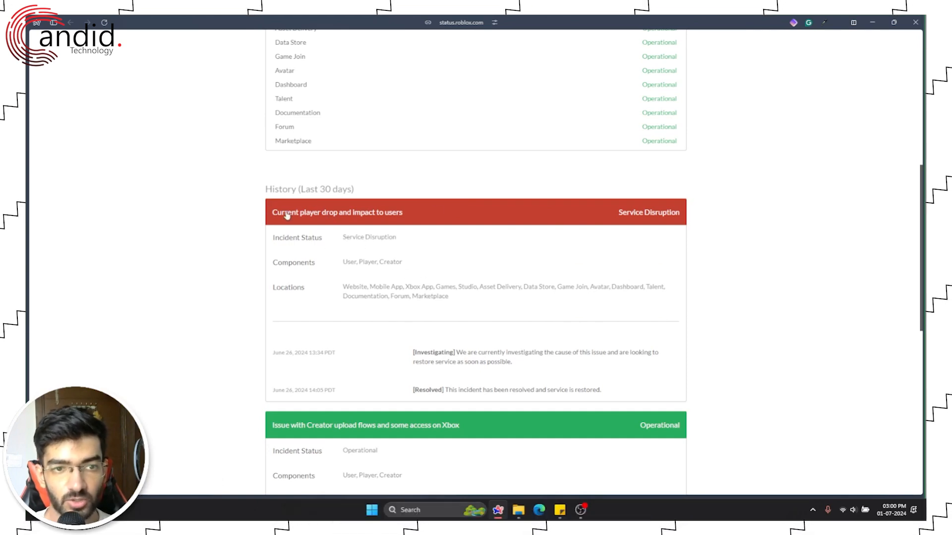
mouse_move(569, 299)
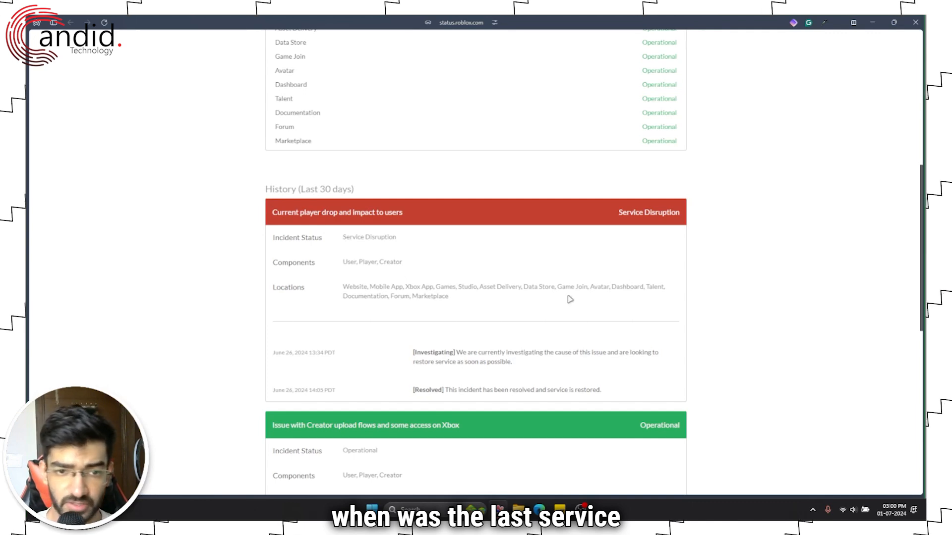
double_click(355, 287)
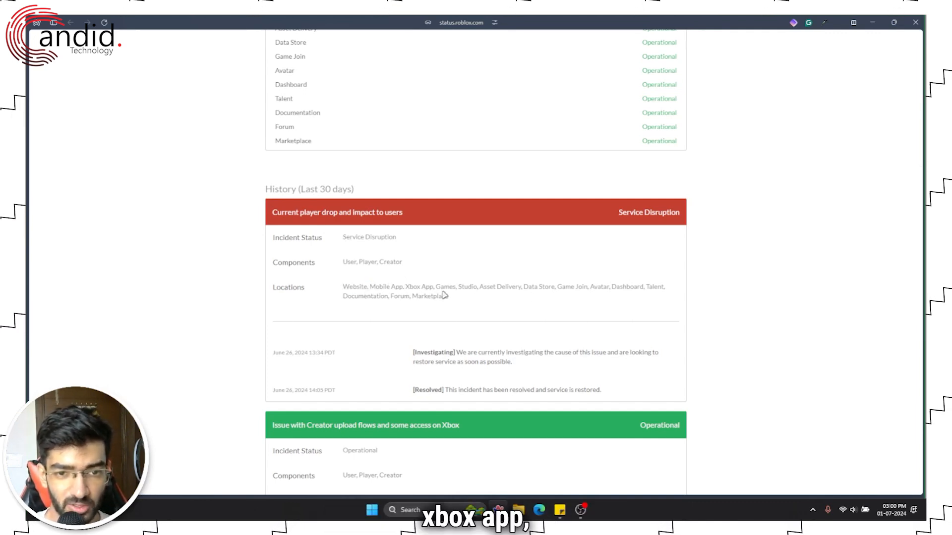
mouse_move(530, 295)
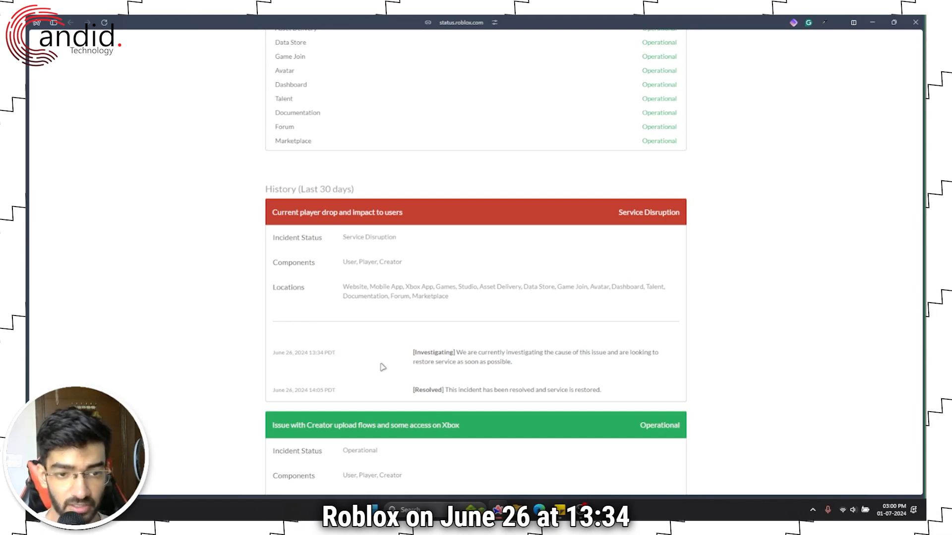
mouse_move(454, 317)
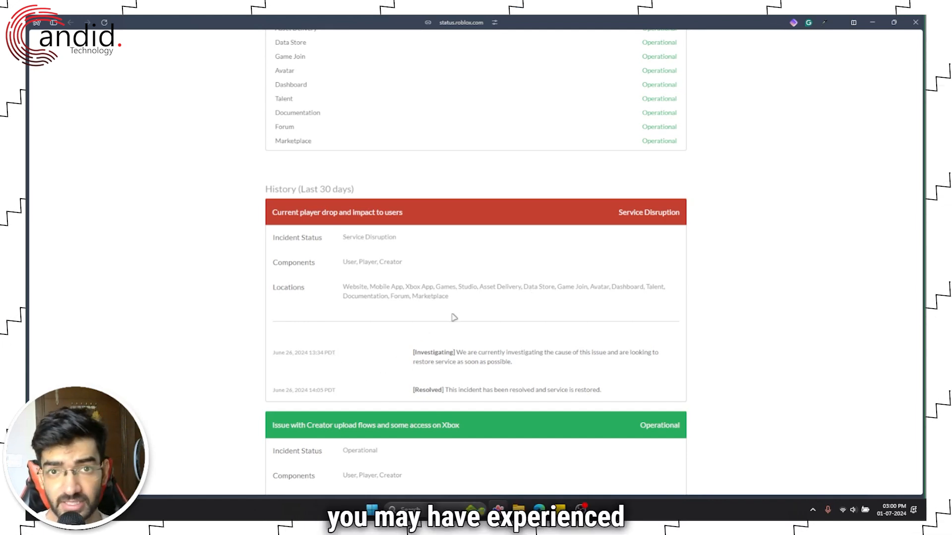
scroll("up", 3)
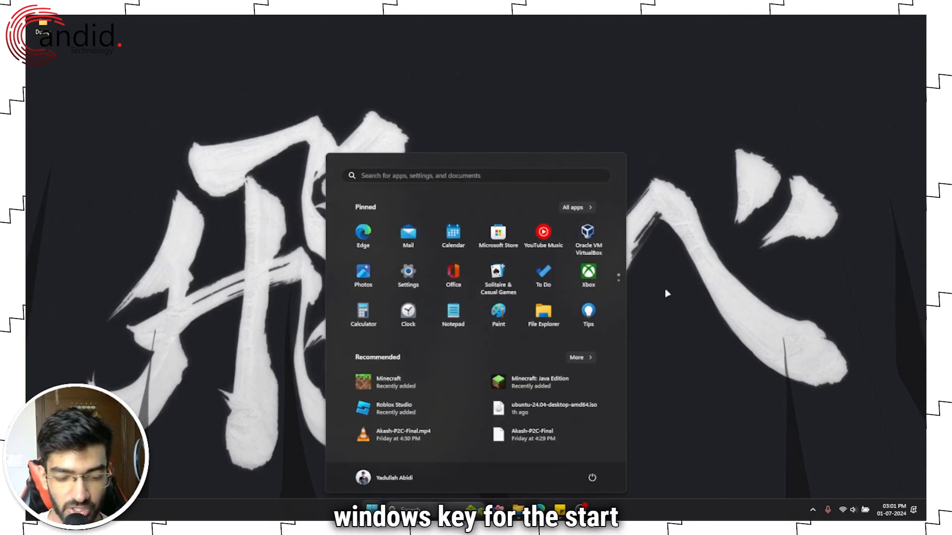
Search 'robol' in Start, open Roblox Player's file location and its shortcut actions.
type("robol")
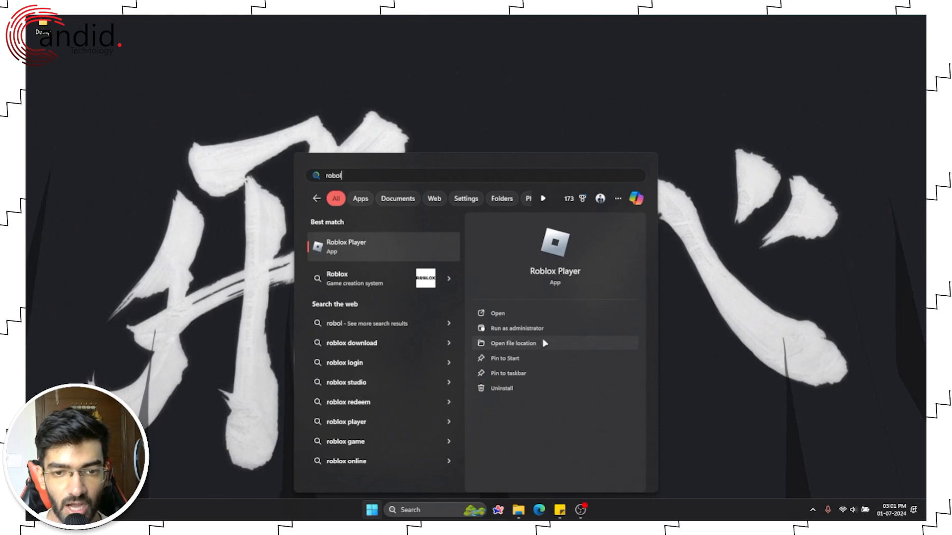
mouse_move(516, 328)
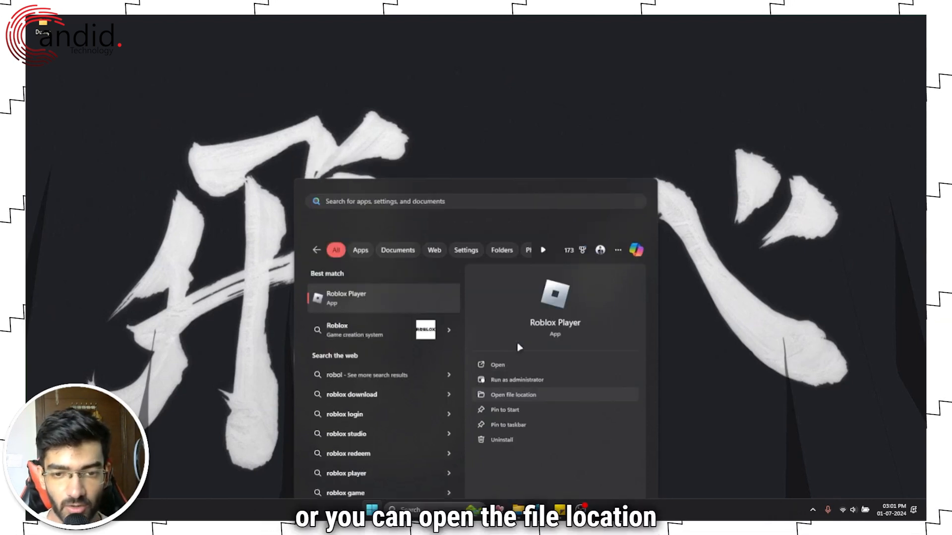
left_click(513, 395)
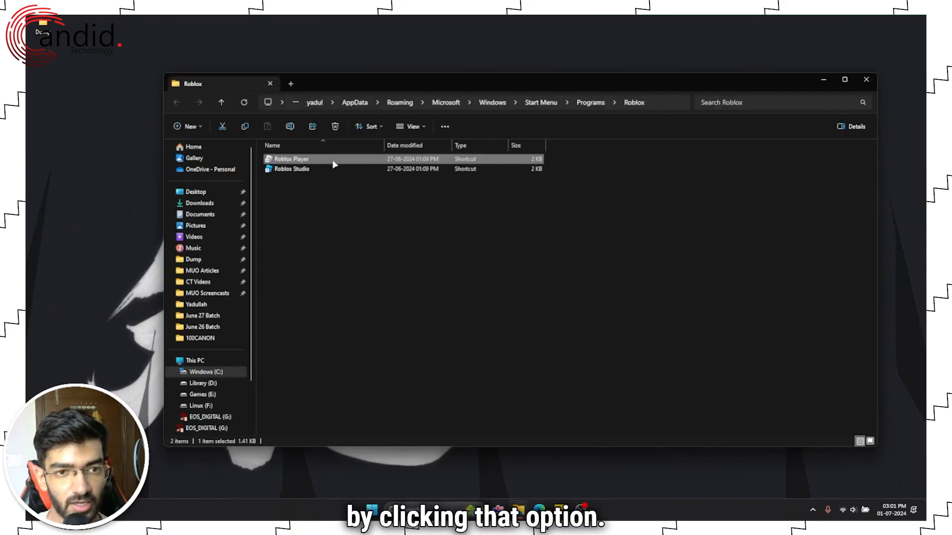
right_click(291, 159)
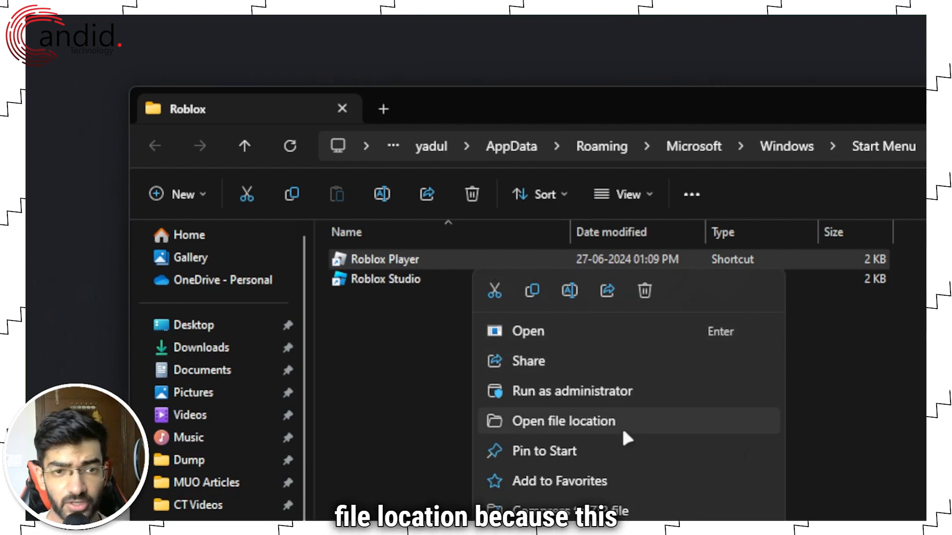
Show the full context menu for RobloxPlayerBeta.exe in the versions folder.
left_click(563, 422)
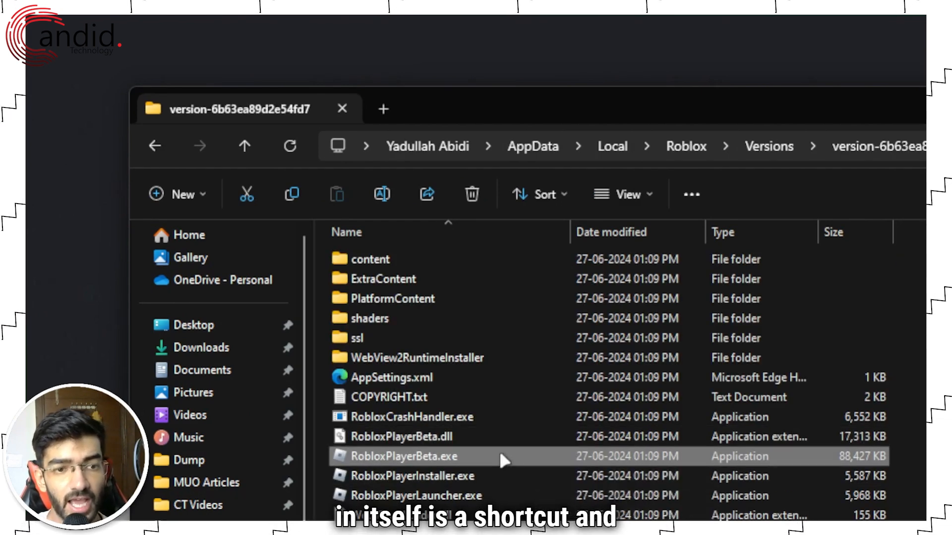
mouse_move(503, 460)
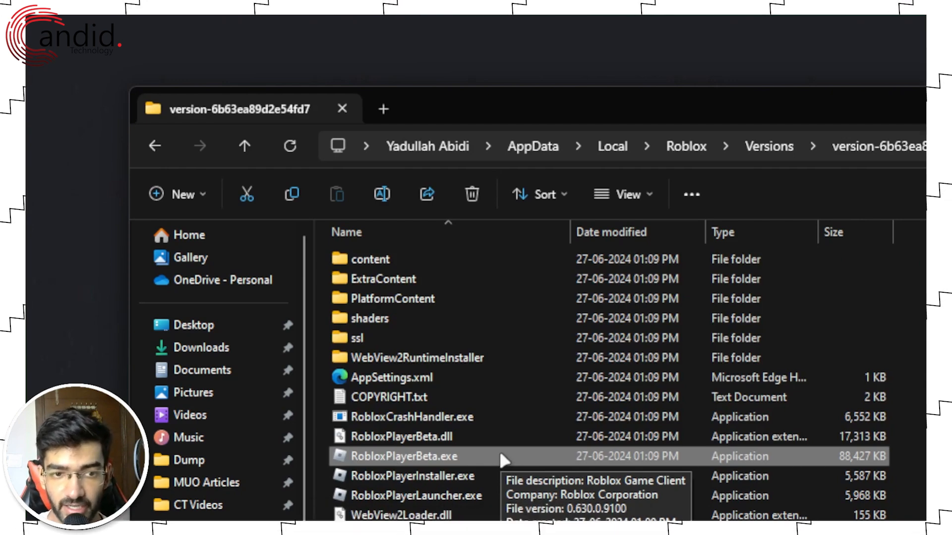
right_click(401, 456)
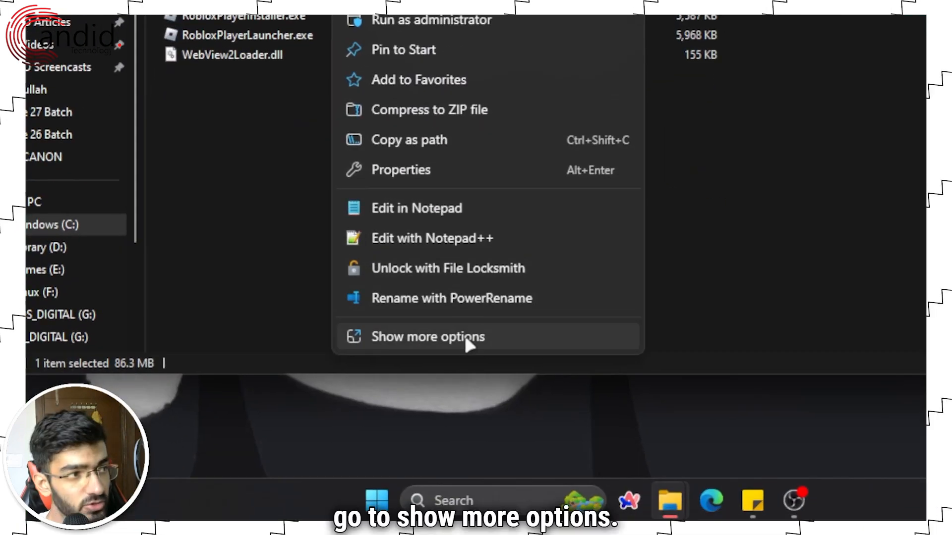
left_click(426, 337)
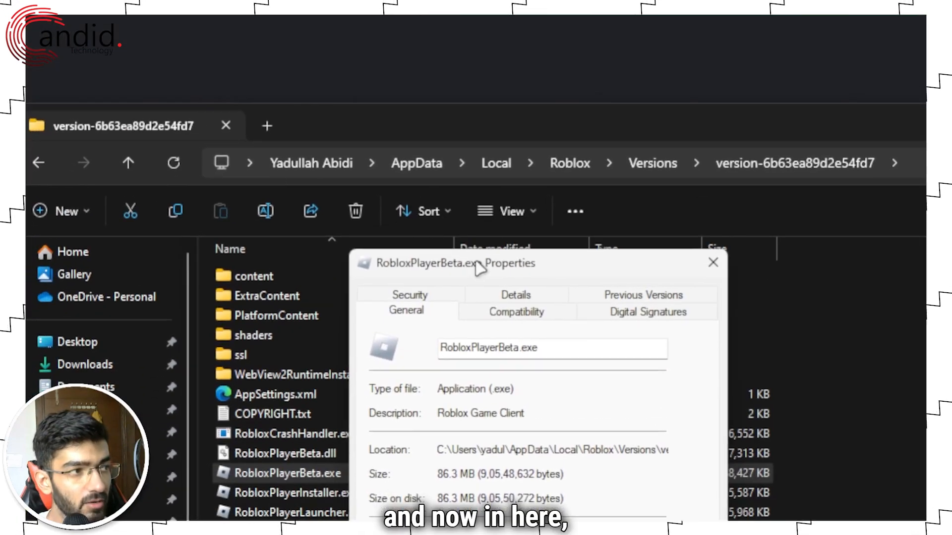
Enable Run this program as an administrator under Compatibility and apply it.
left_click(516, 311)
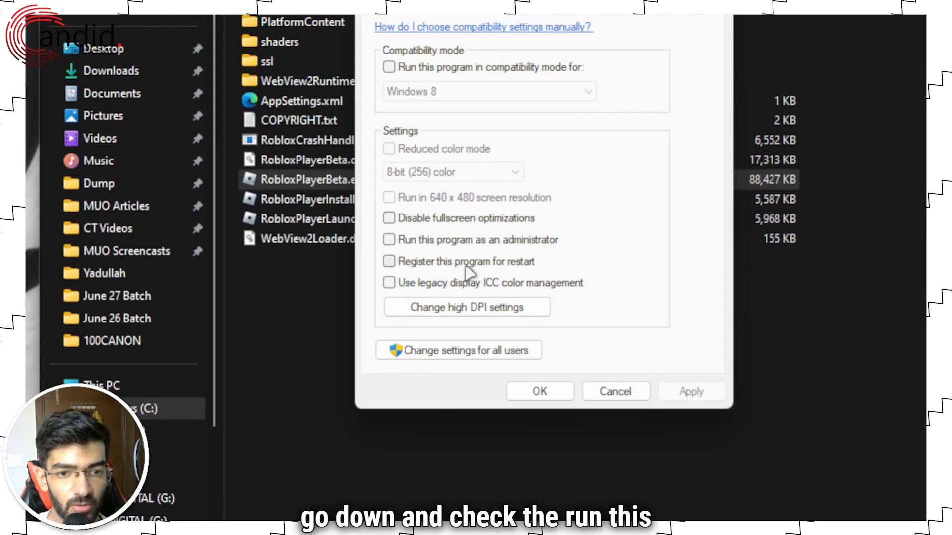
left_click(389, 239)
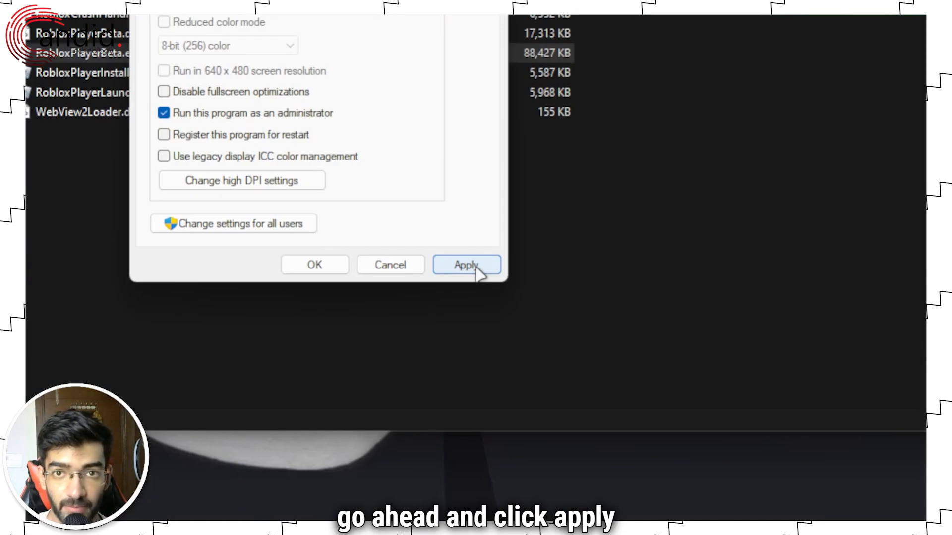
left_click(466, 265)
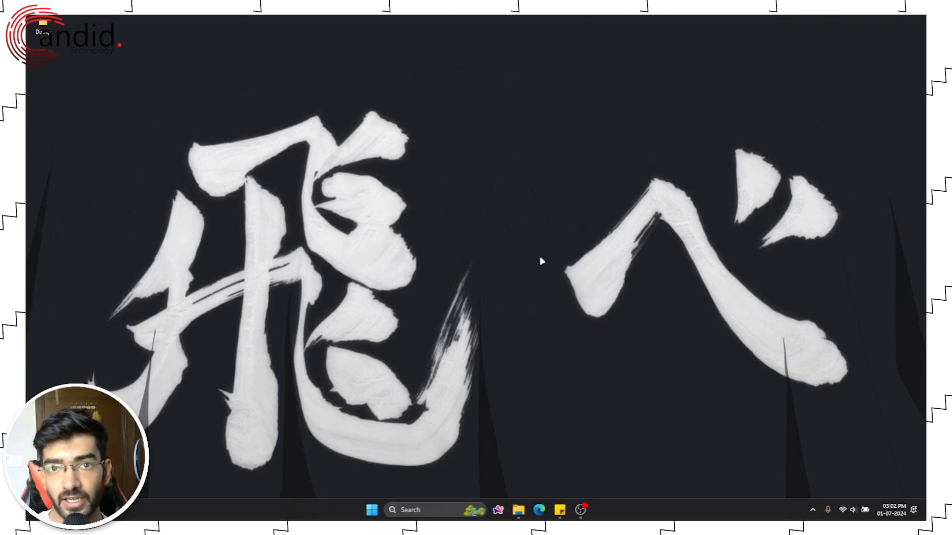
mouse_move(810, 475)
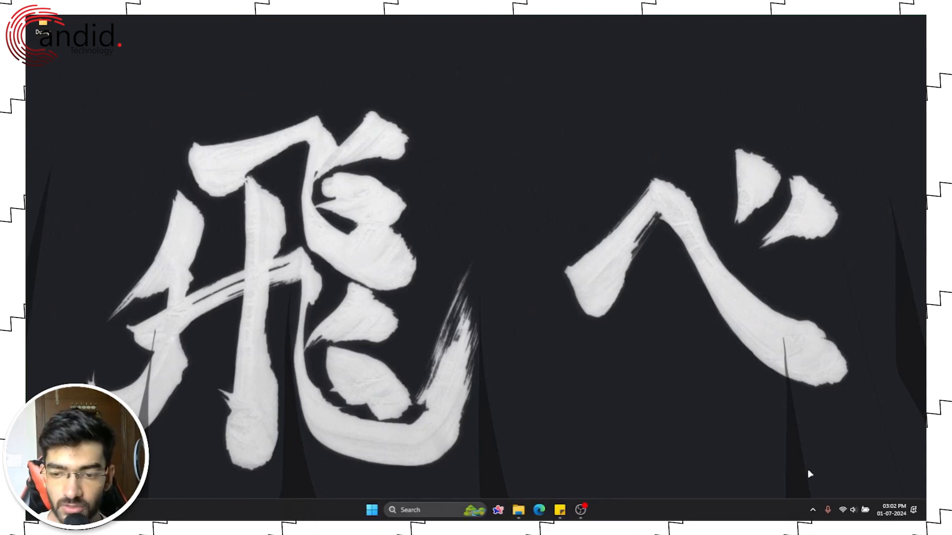
Launch NVIDIA GeForce Experience from the tray overflow NVIDIA icon.
left_click(811, 510)
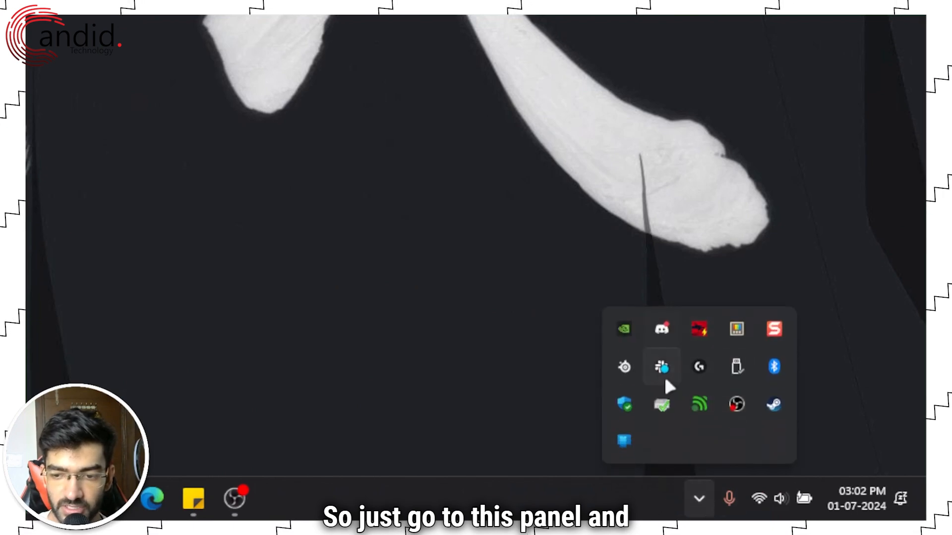
right_click(622, 329)
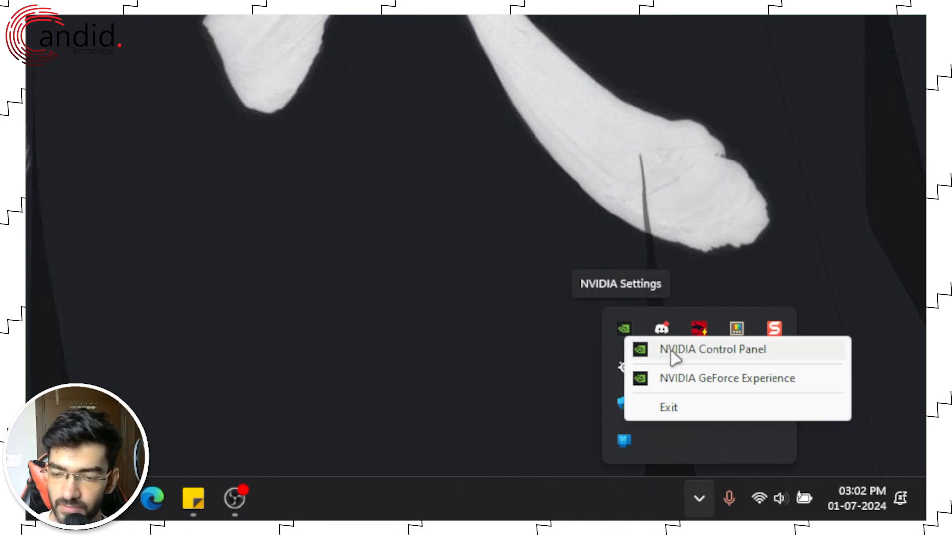
mouse_move(728, 378)
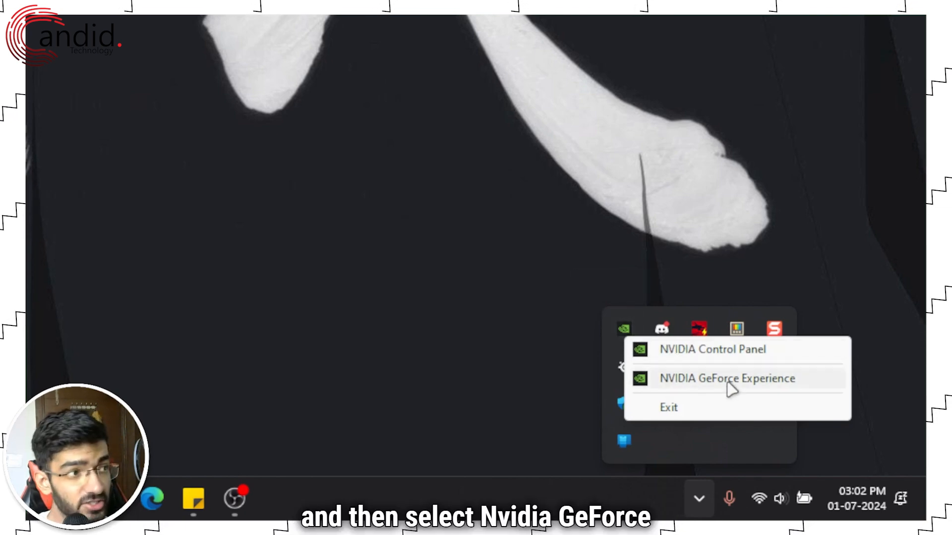
left_click(723, 377)
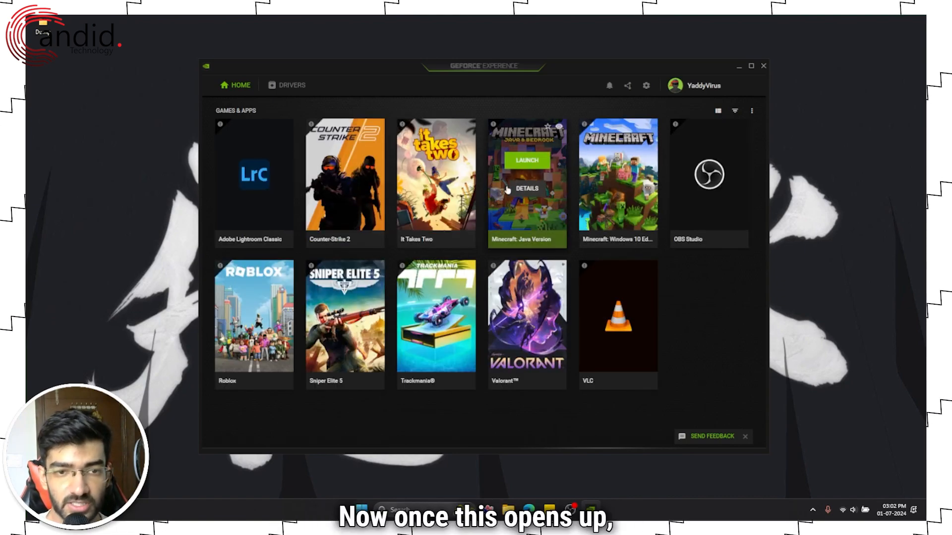
View the Drivers page confirming Game Ready driver 556.12 is installed.
left_click(292, 85)
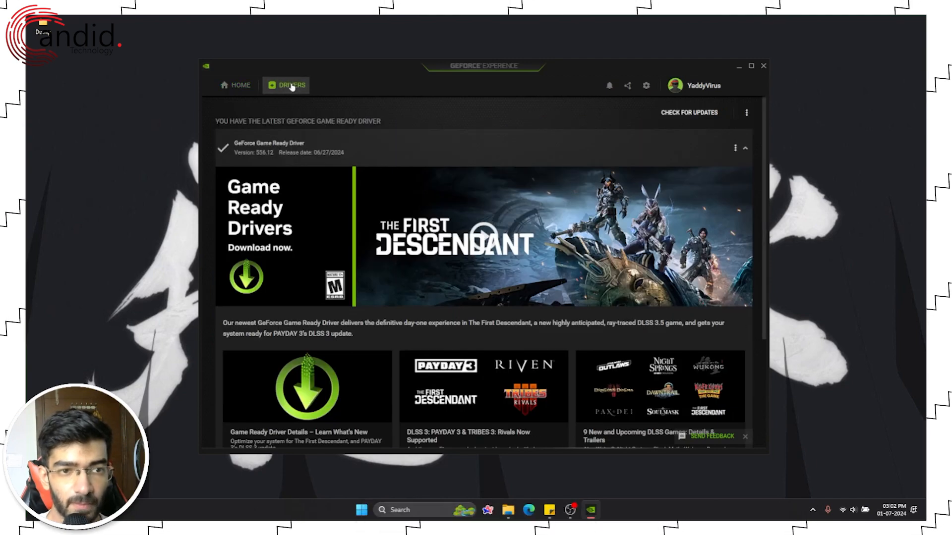
left_click(687, 112)
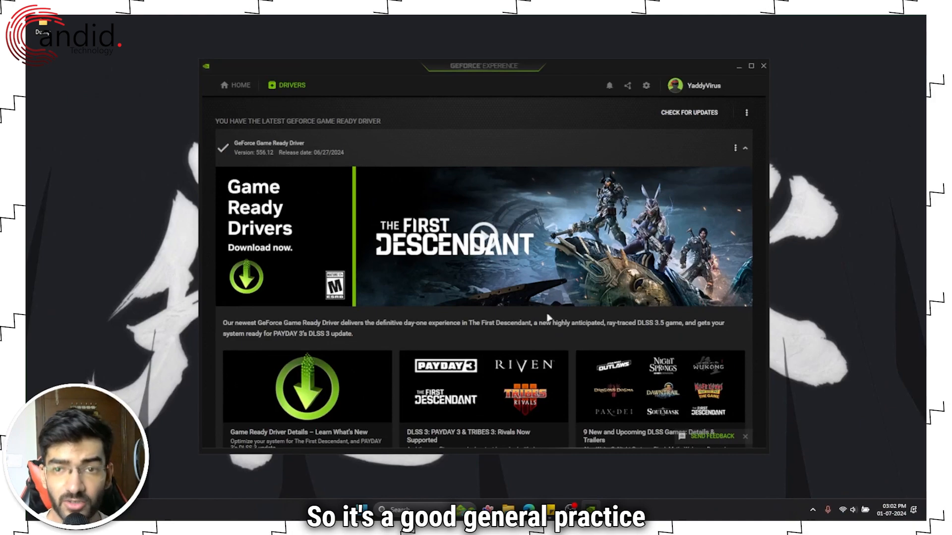
mouse_move(575, 124)
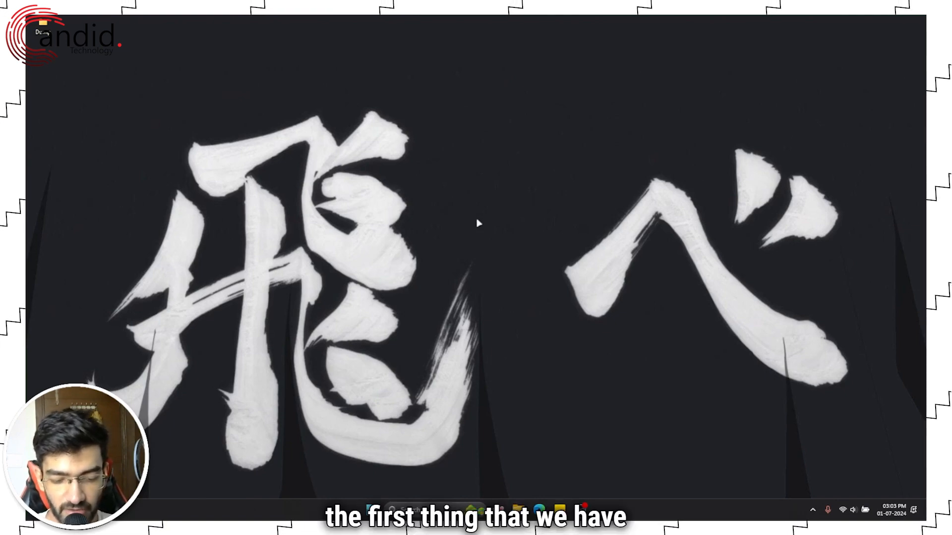
Reopen %localappdata%\Roblox from the Run dialog to confirm the folder exists.
key("win+r")
type("%localappdata%\\Roblox")
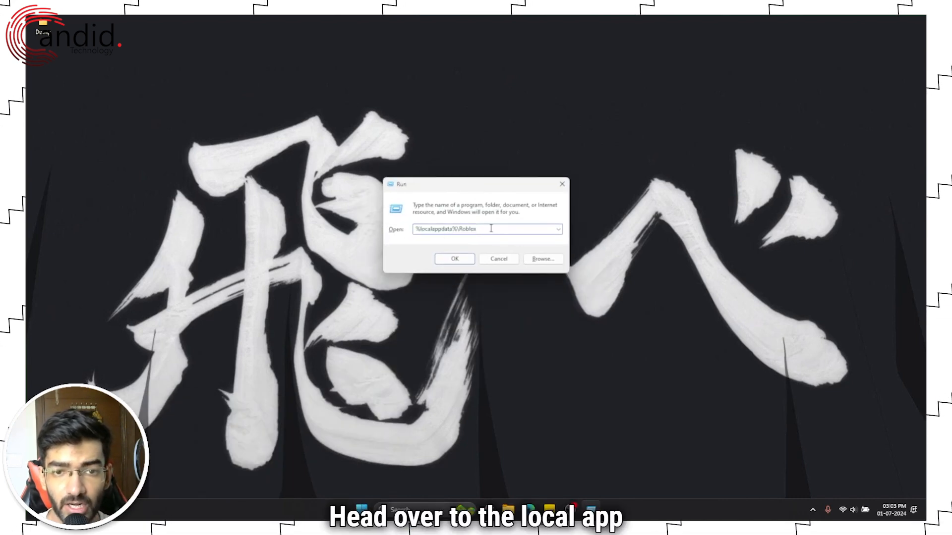
triple_click(486, 229)
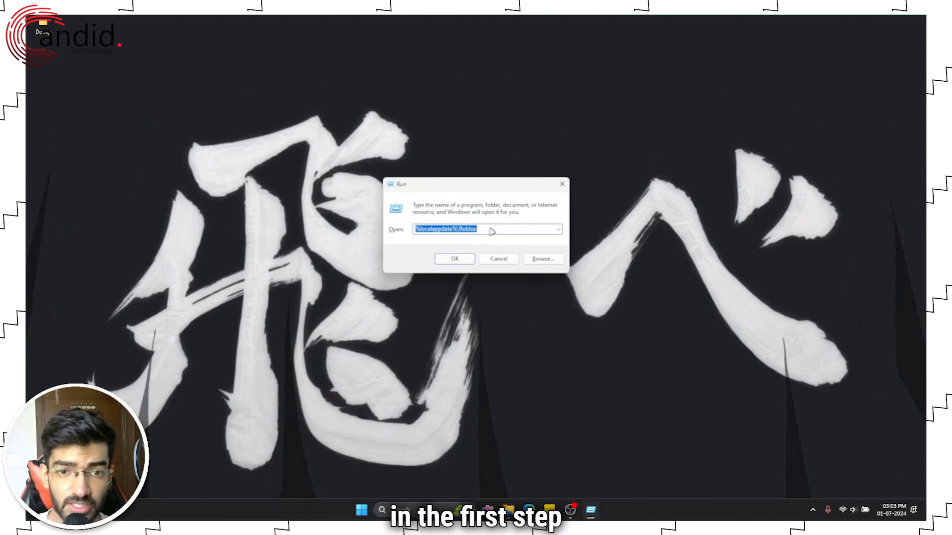
left_click(454, 259)
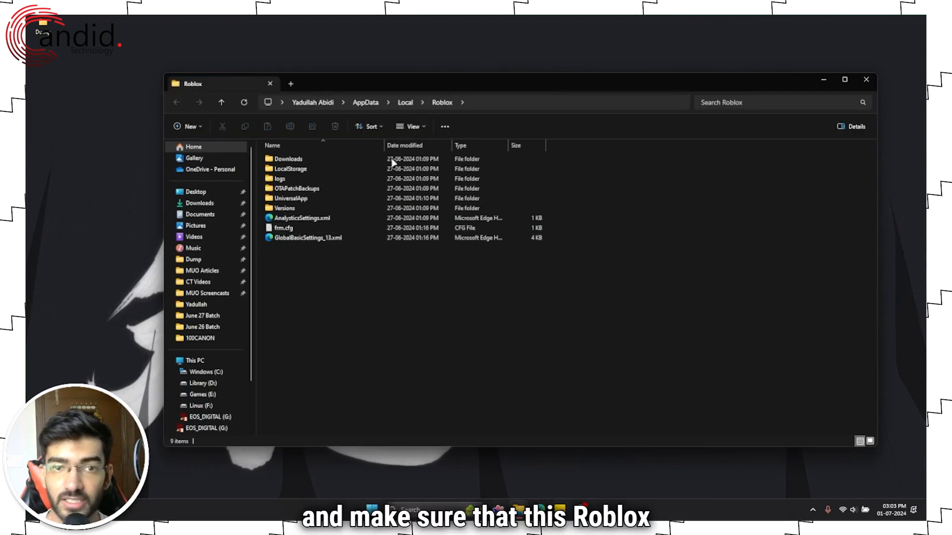
mouse_move(801, 149)
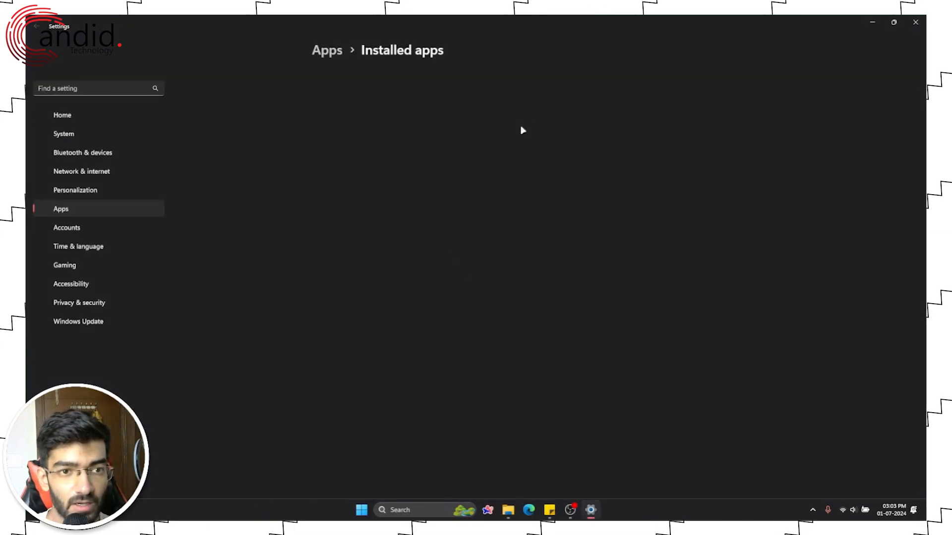
mouse_move(479, 119)
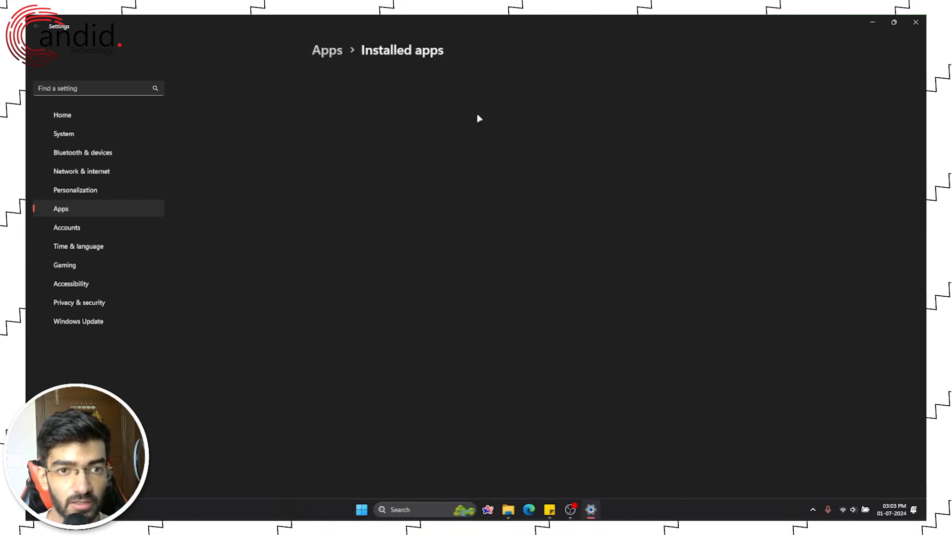
Search Installed apps for Roblox and choose Uninstall from its options menu.
type("robn")
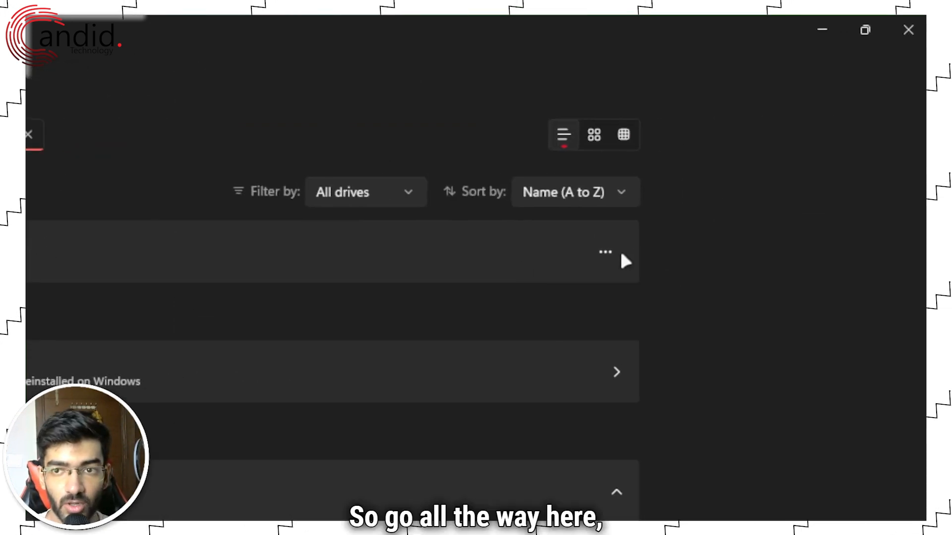
left_click(603, 251)
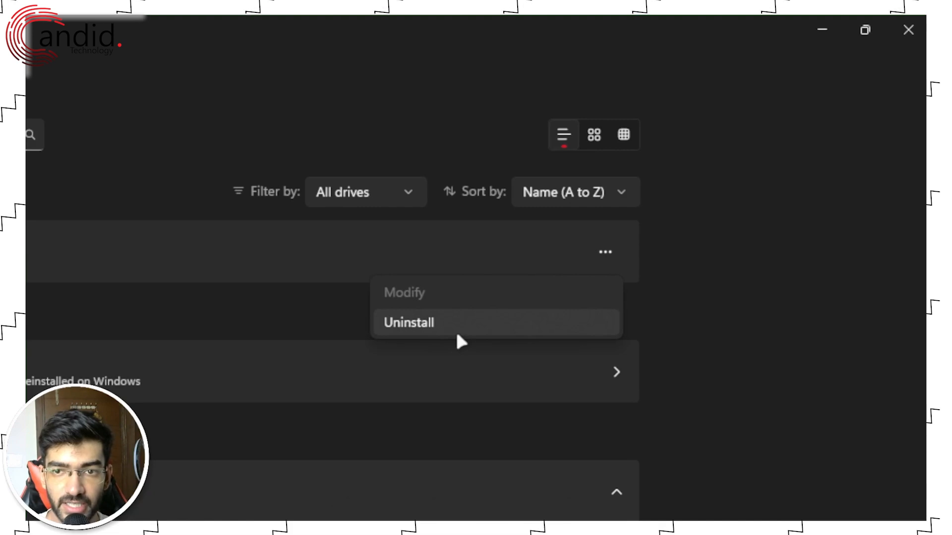
left_click(408, 323)
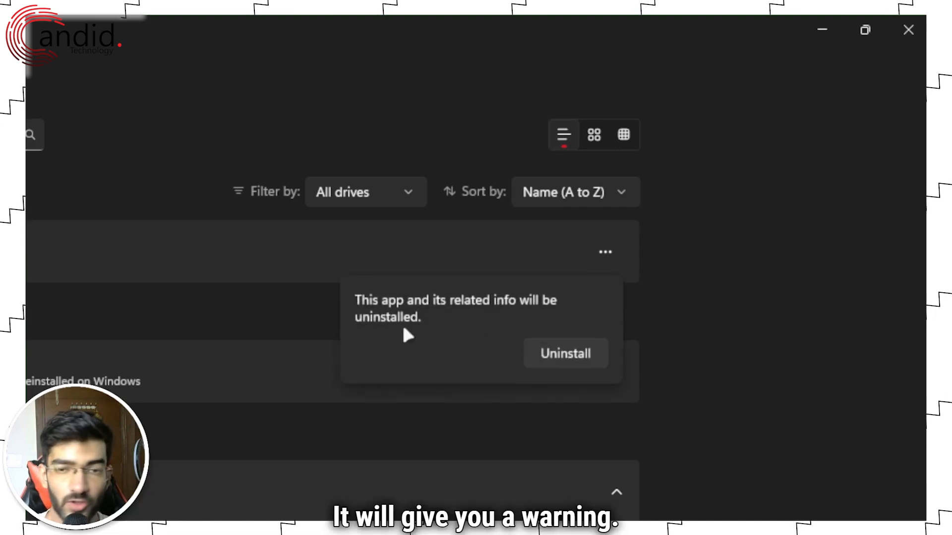
mouse_move(404, 328)
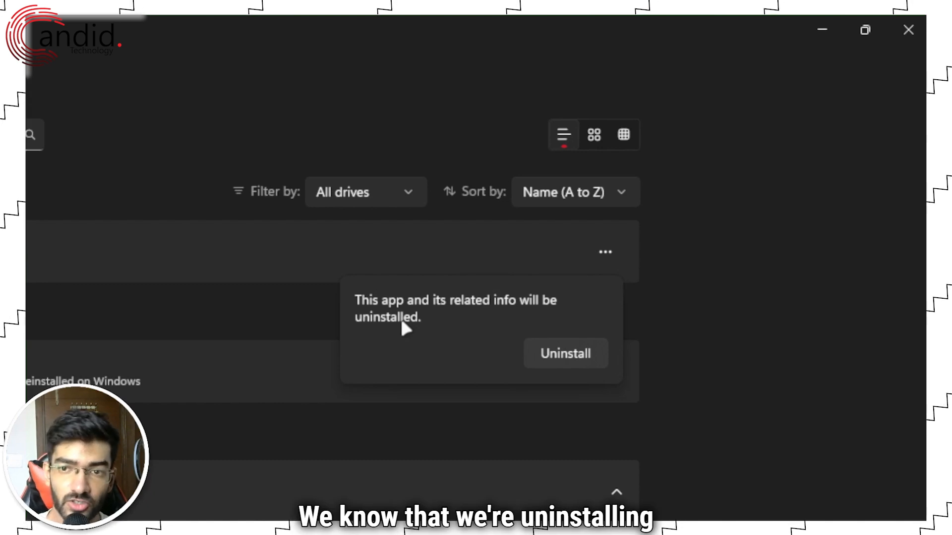
mouse_move(564, 358)
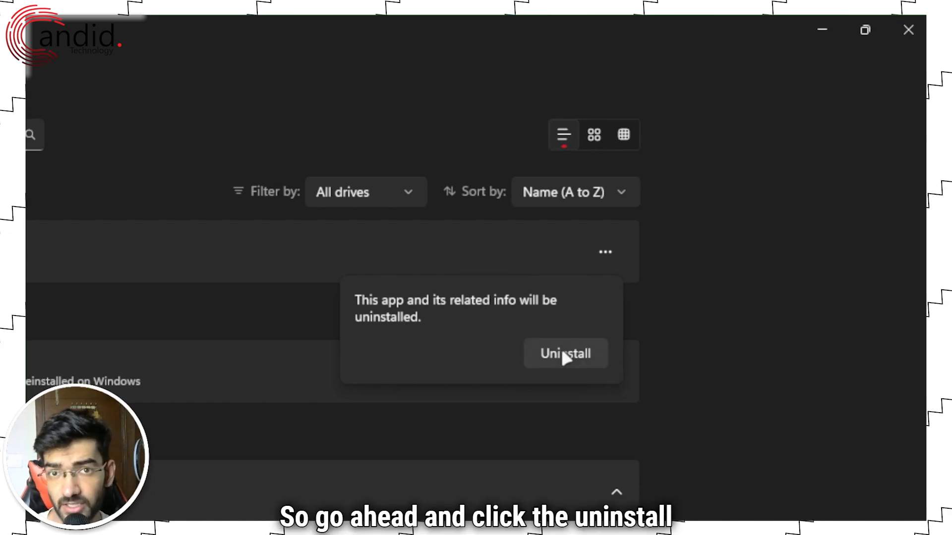